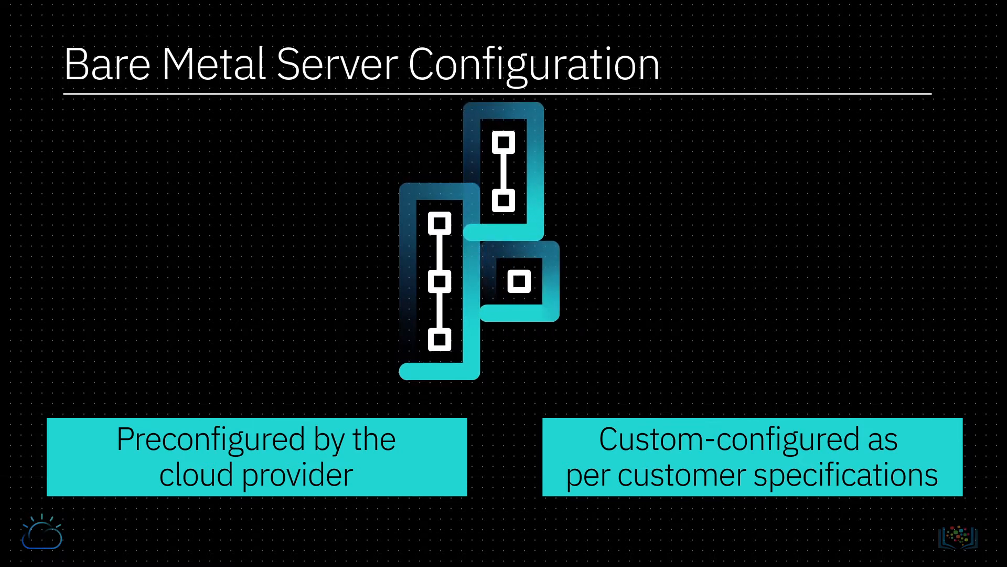
Step: Advance the slide animation to reveal the Processors and RAM bullets
{"action": "key", "text": "right"}
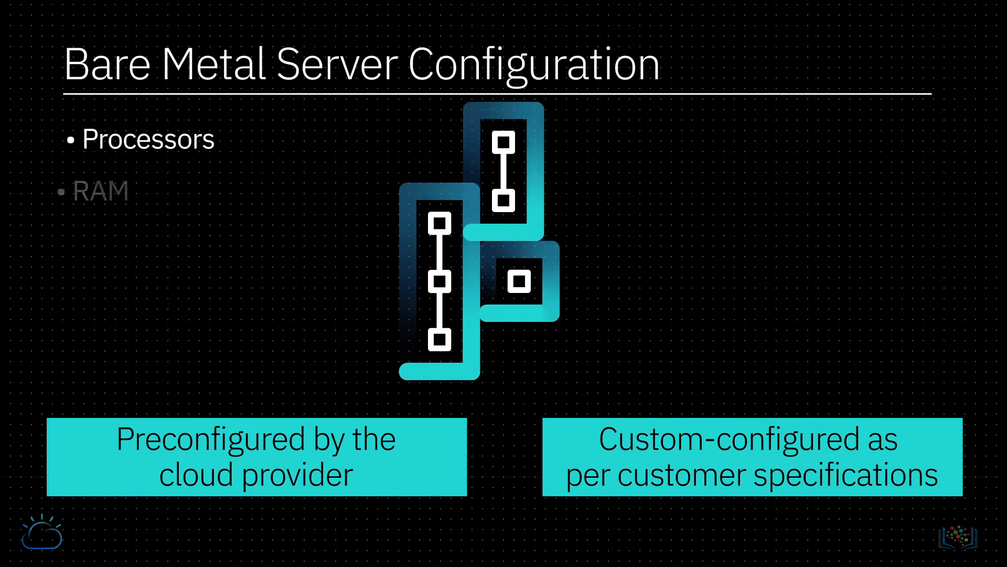